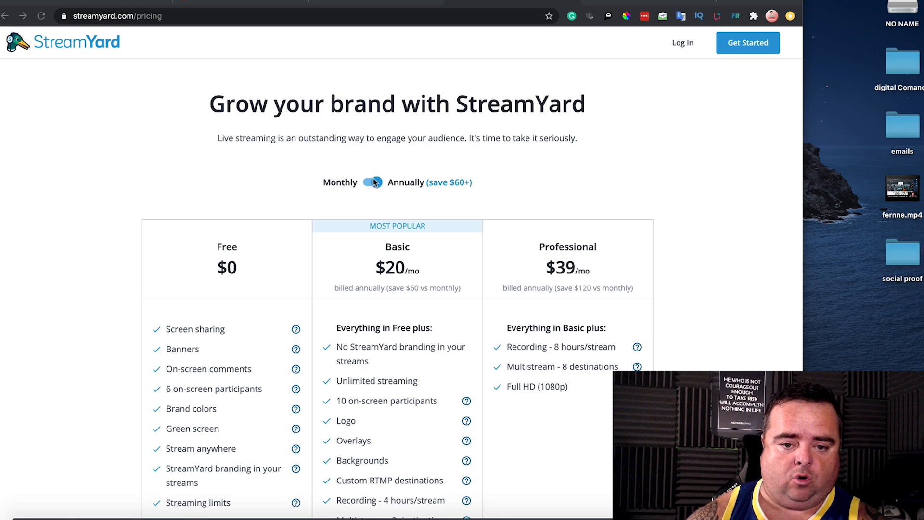
- Switch the pricing page to monthly rates and look over the Free, Basic and Professional plans
{"action": "left_click", "coordinate": [371, 182]}
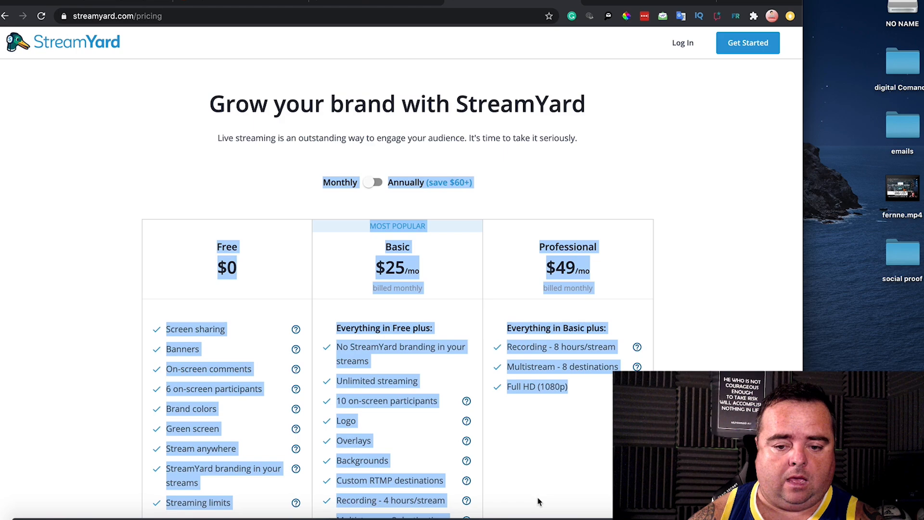
{"action": "scroll", "scroll_direction": "down", "scroll_amount": 3}
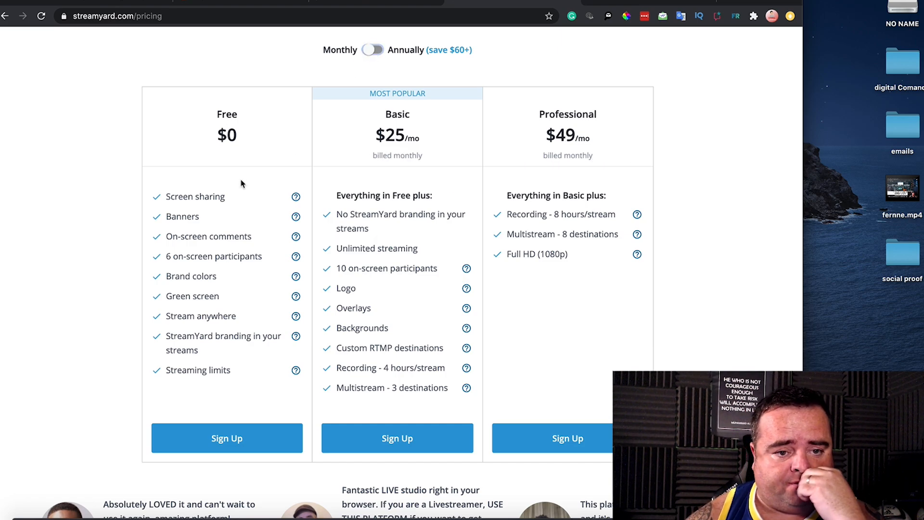
{"action": "mouse_move", "coordinate": [225, 206]}
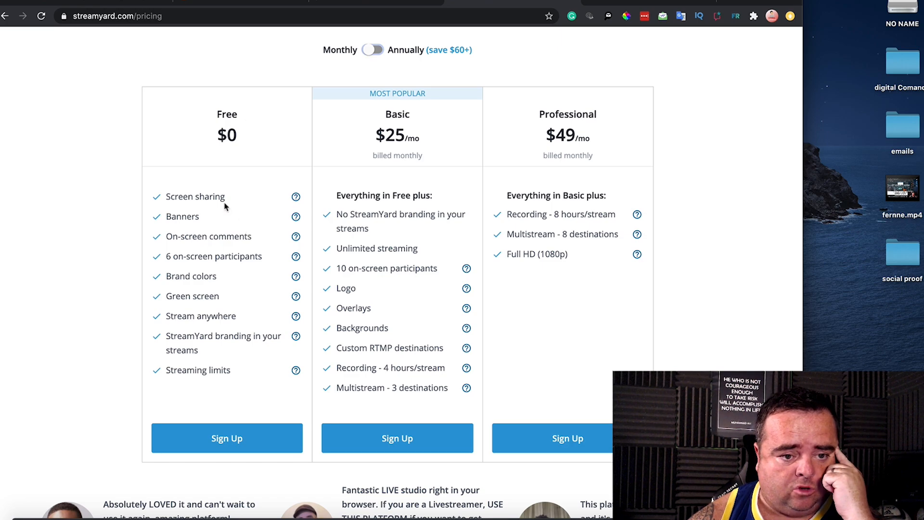
{"action": "mouse_move", "coordinate": [223, 241]}
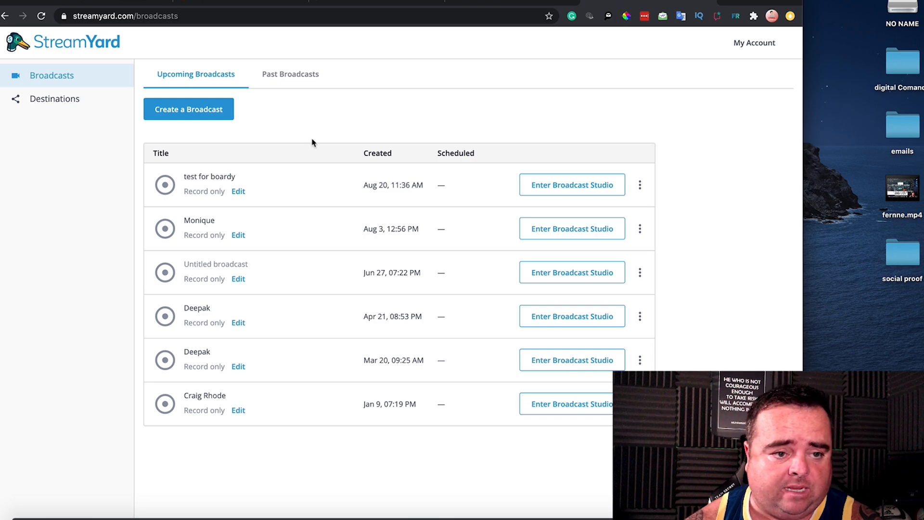
{"action": "mouse_move", "coordinate": [203, 120]}
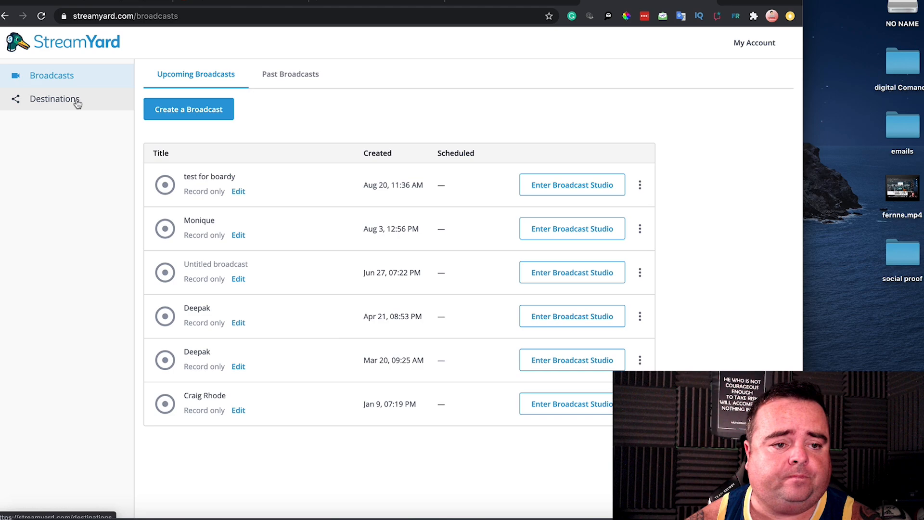
- Review the streaming destinations and add-destination platforms, then return to the broadcasts list
{"action": "left_click", "coordinate": [54, 99]}
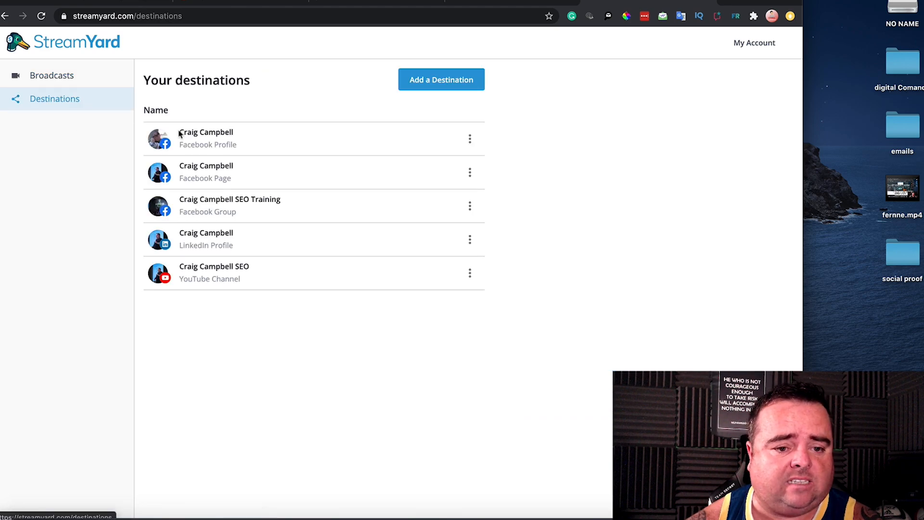
{"action": "mouse_move", "coordinate": [267, 138]}
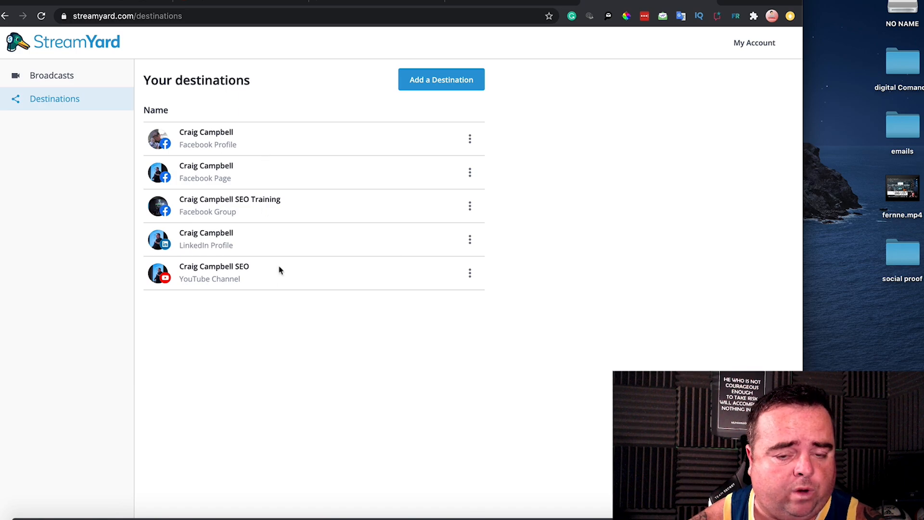
{"action": "mouse_move", "coordinate": [241, 189]}
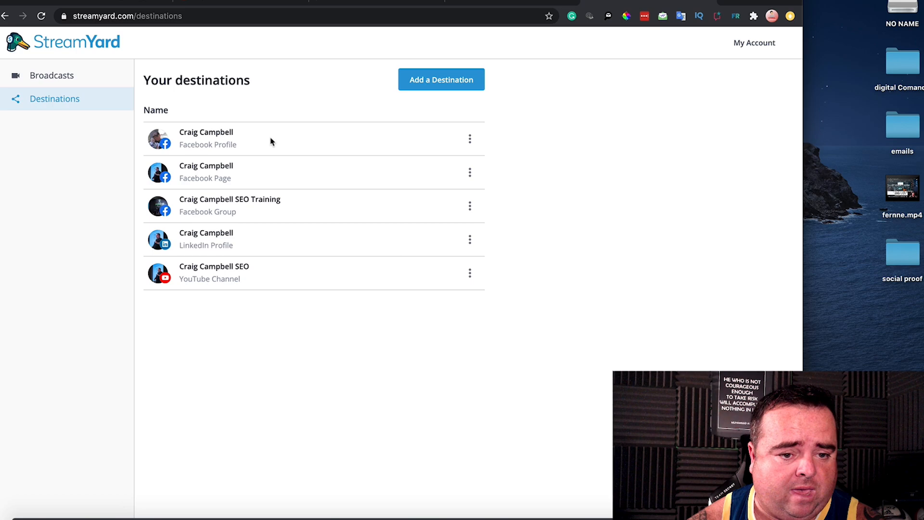
{"action": "mouse_move", "coordinate": [288, 277]}
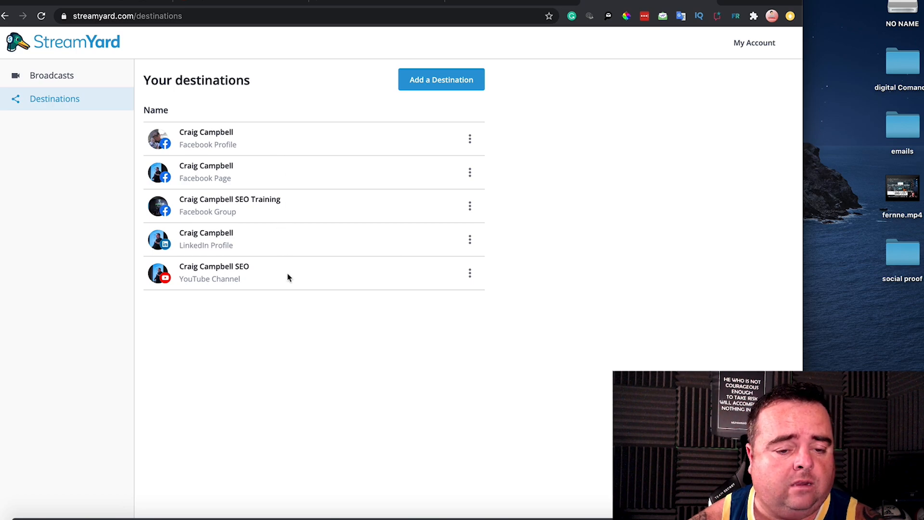
{"action": "left_click", "coordinate": [441, 80]}
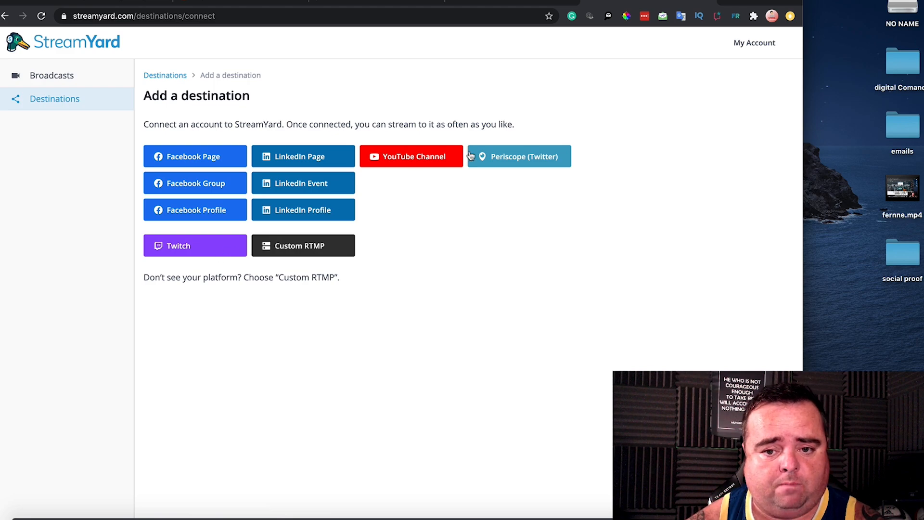
{"action": "mouse_move", "coordinate": [255, 260]}
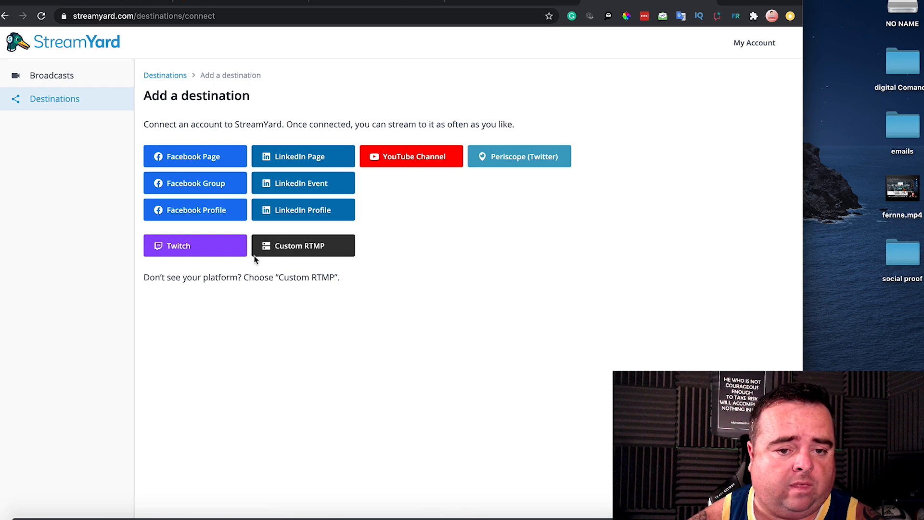
{"action": "mouse_move", "coordinate": [208, 159]}
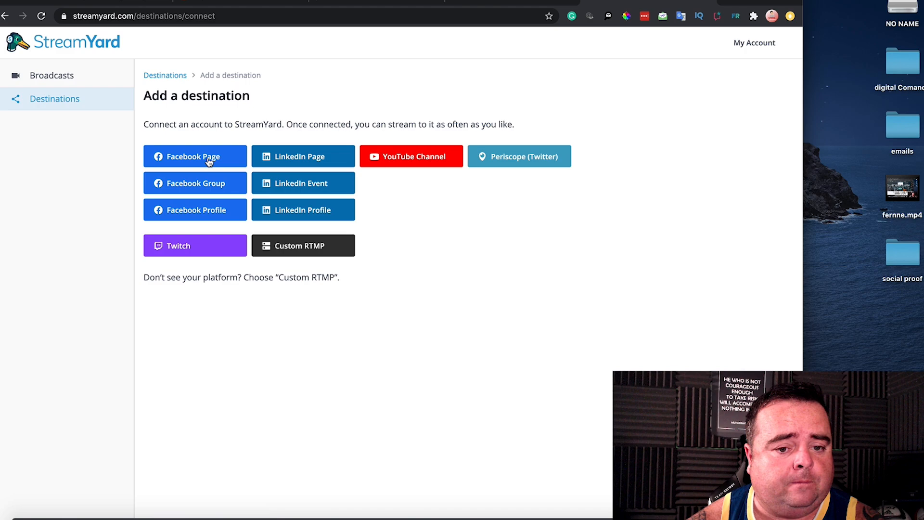
{"action": "mouse_move", "coordinate": [106, 101]}
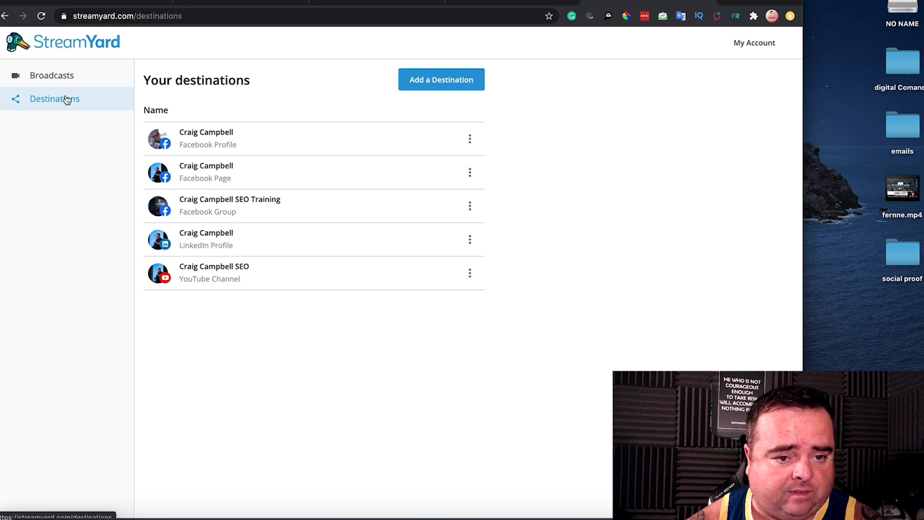
{"action": "left_click", "coordinate": [52, 75]}
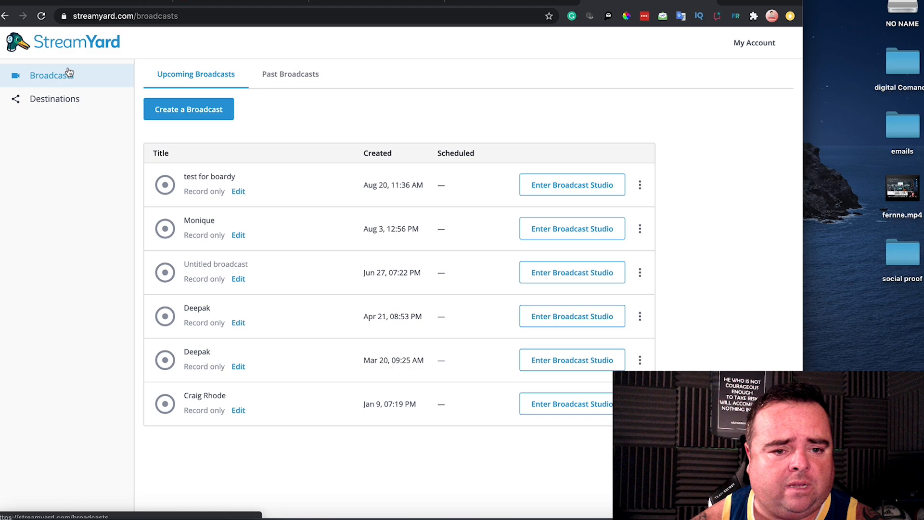
{"action": "mouse_move", "coordinate": [381, 168]}
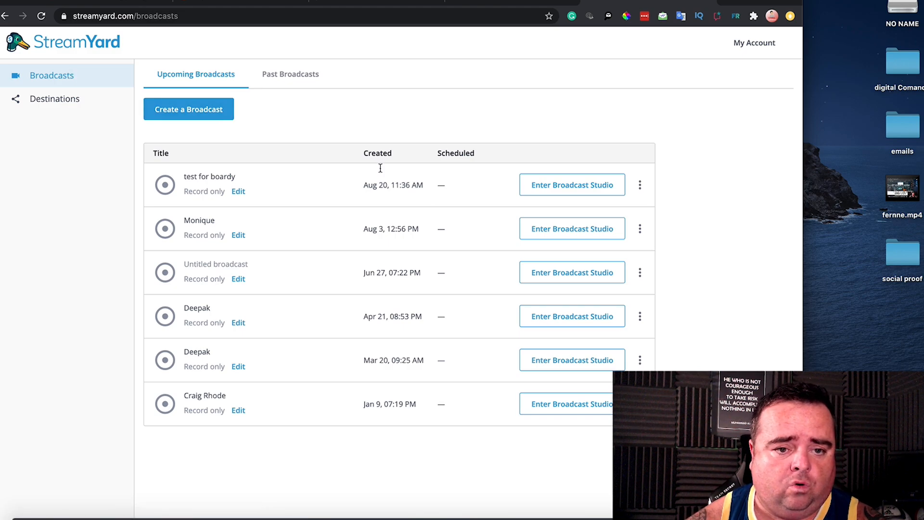
- View past broadcasts and the options for the ended SEO Tales 24 broadcast
{"action": "left_click", "coordinate": [290, 74]}
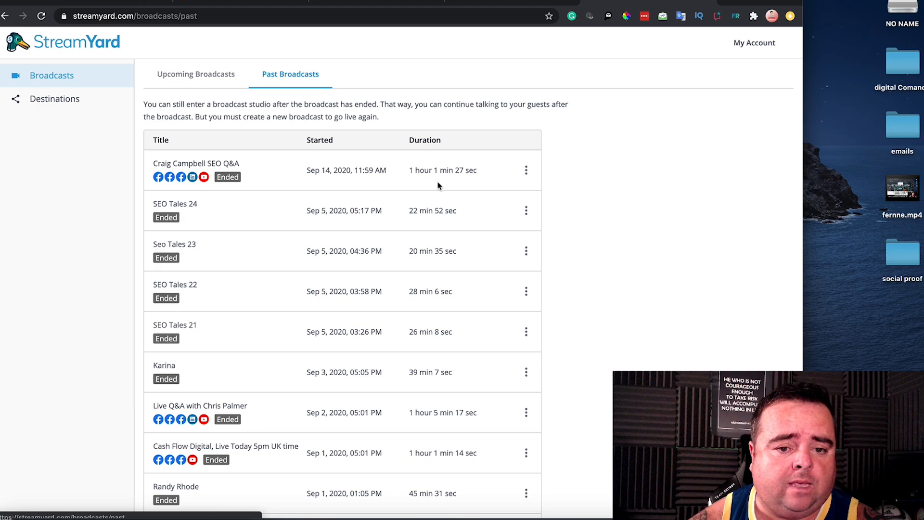
{"action": "left_click", "coordinate": [525, 211]}
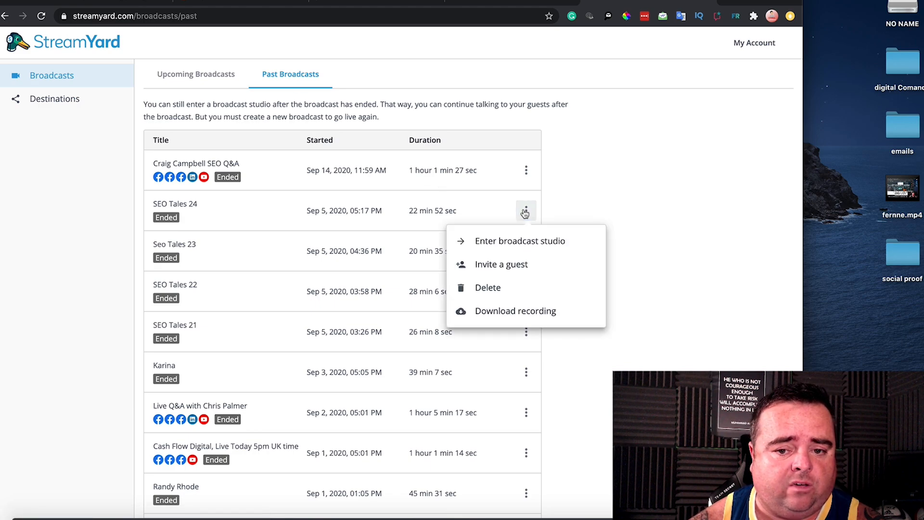
{"action": "mouse_move", "coordinate": [514, 311]}
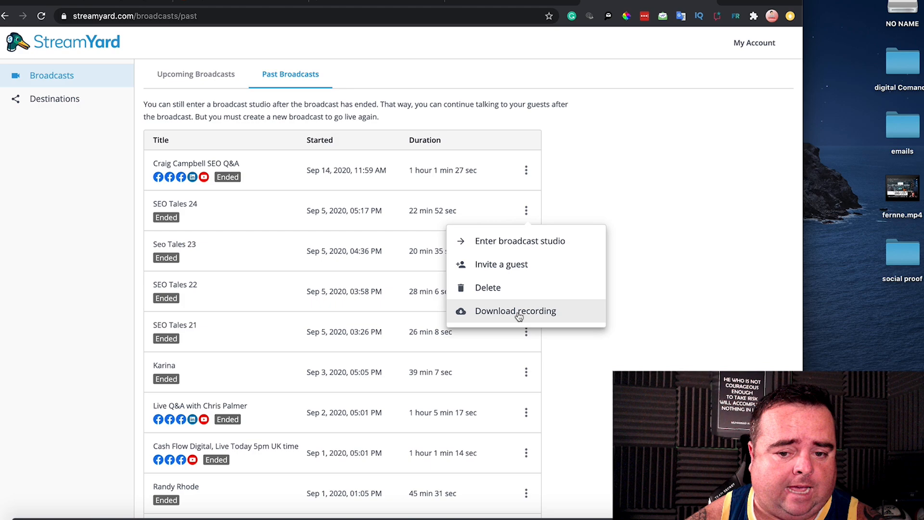
{"action": "mouse_move", "coordinate": [520, 320]}
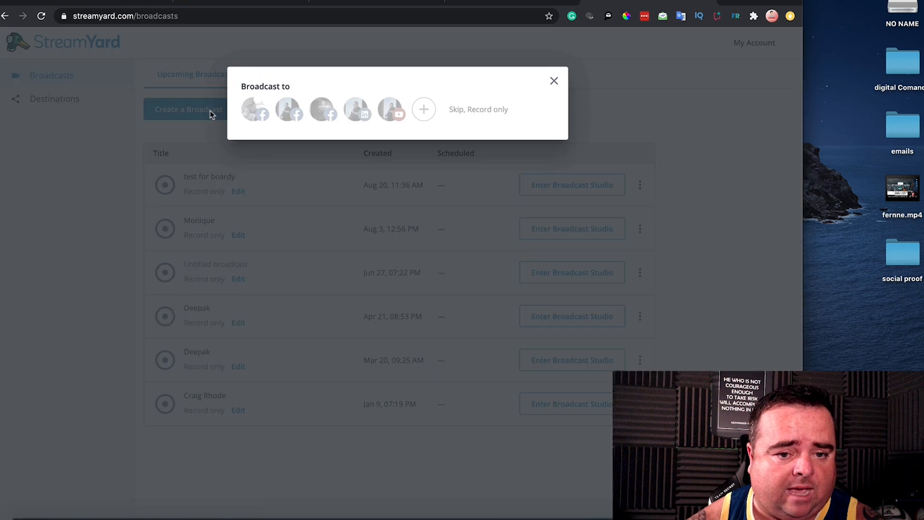
- Create a record-only broadcast titled 'Test' with no destination
{"action": "left_click", "coordinate": [254, 109]}
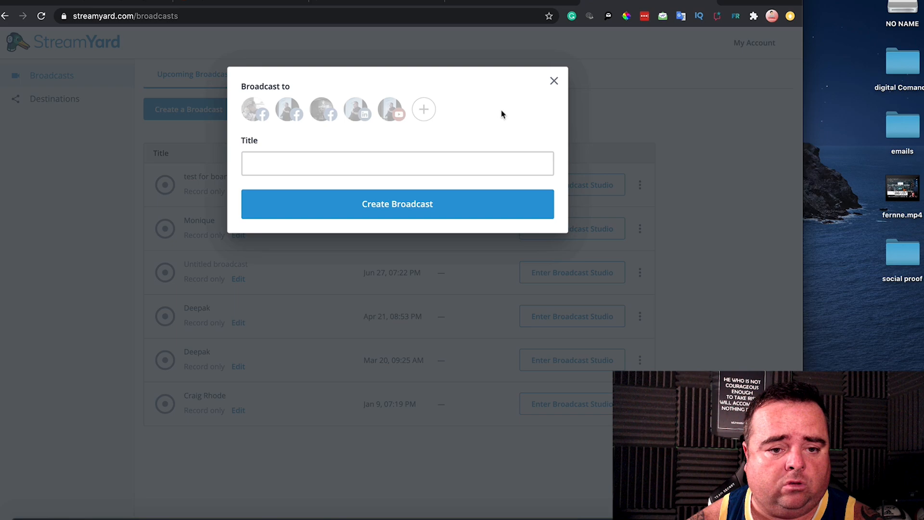
{"action": "type", "text": "Tes"}
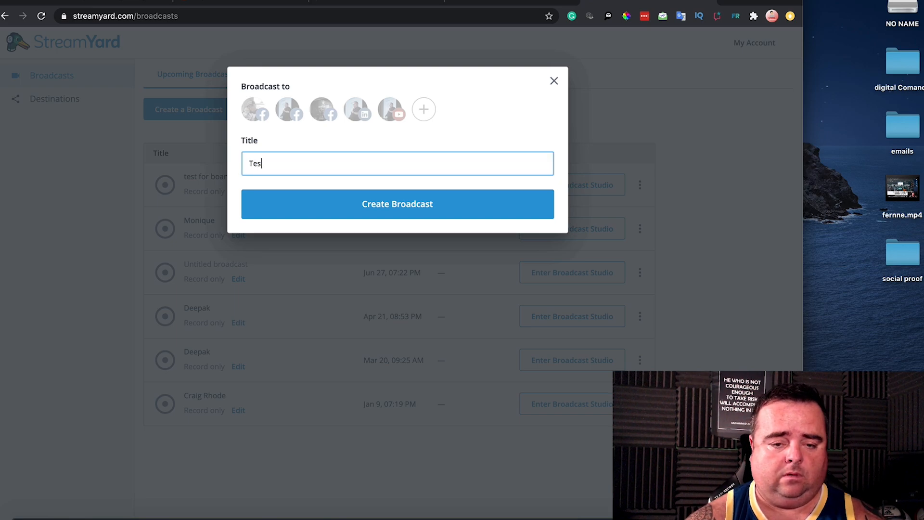
{"action": "left_click", "coordinate": [397, 205]}
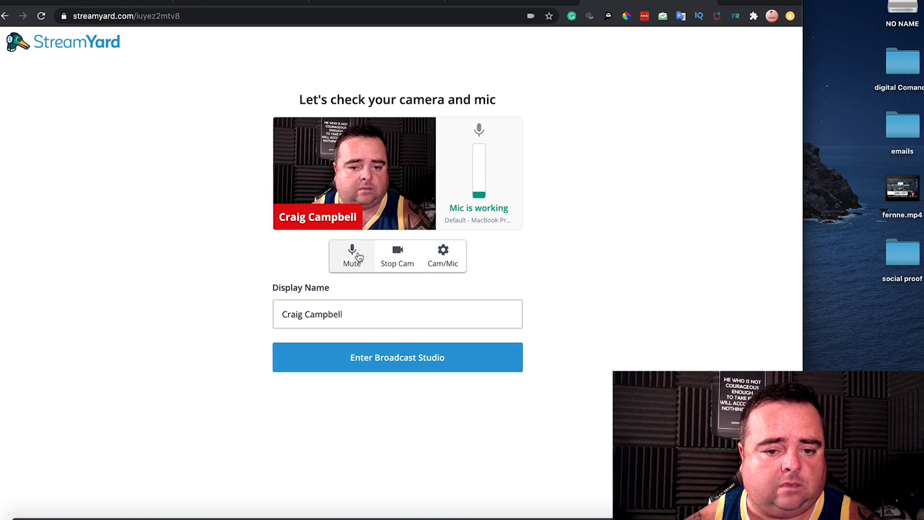
- Enter the Test broadcast studio and add the host's webcam feed to the stream
{"action": "left_click", "coordinate": [398, 356]}
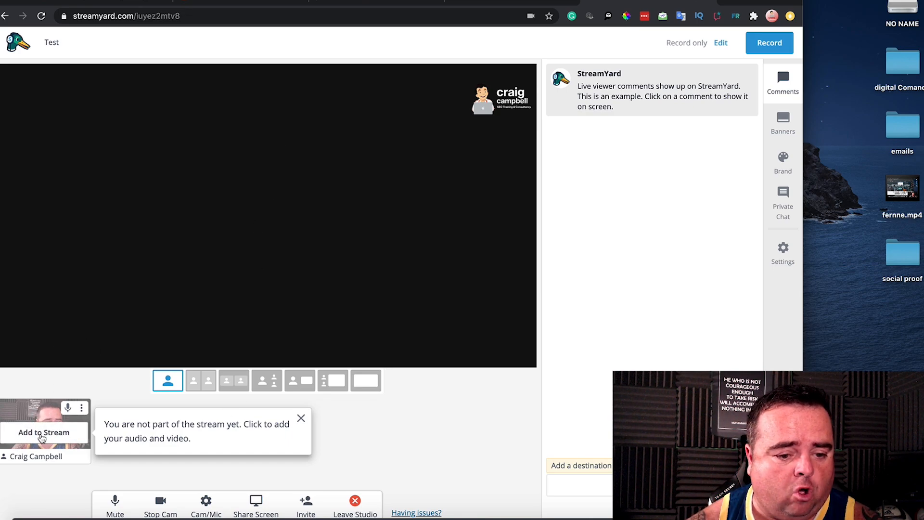
{"action": "left_click", "coordinate": [45, 432]}
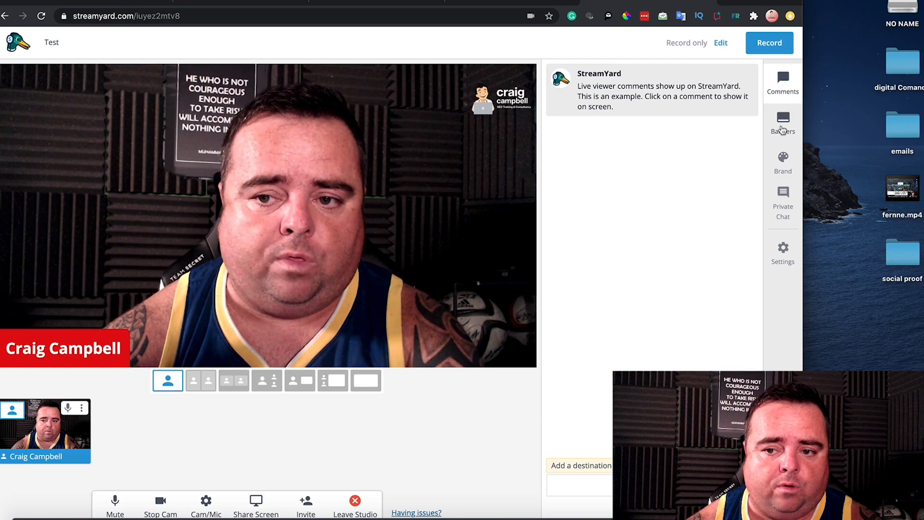
- Show the like-and-subscribe ticker, then create a 'test' banner, show it and hide it again
{"action": "left_click", "coordinate": [782, 122]}
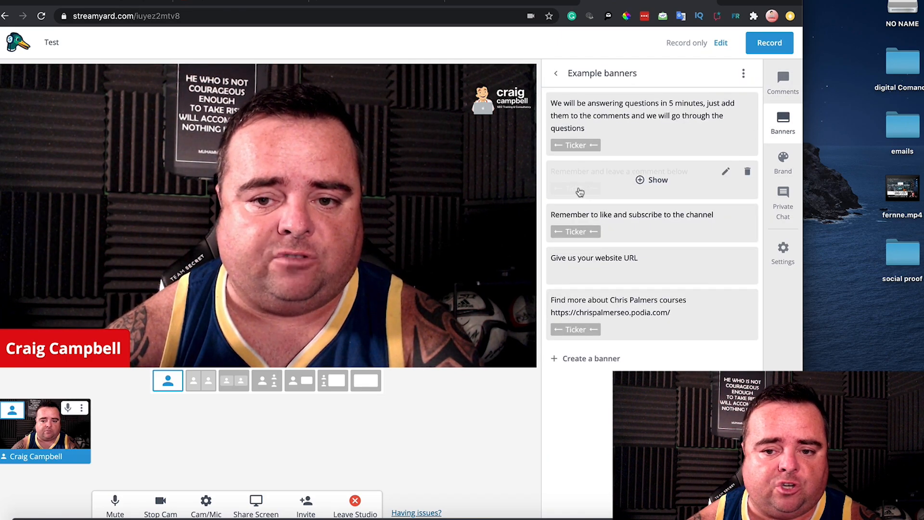
{"action": "left_click", "coordinate": [652, 180]}
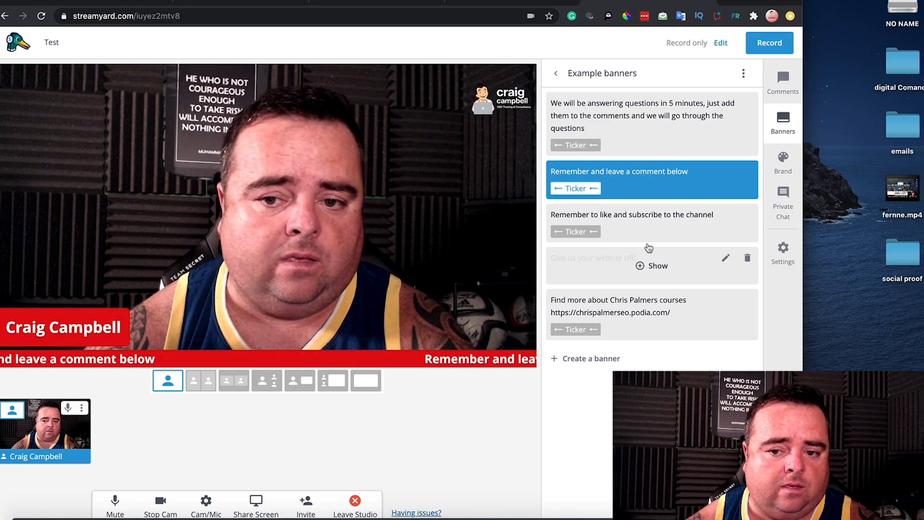
{"action": "left_click", "coordinate": [651, 222]}
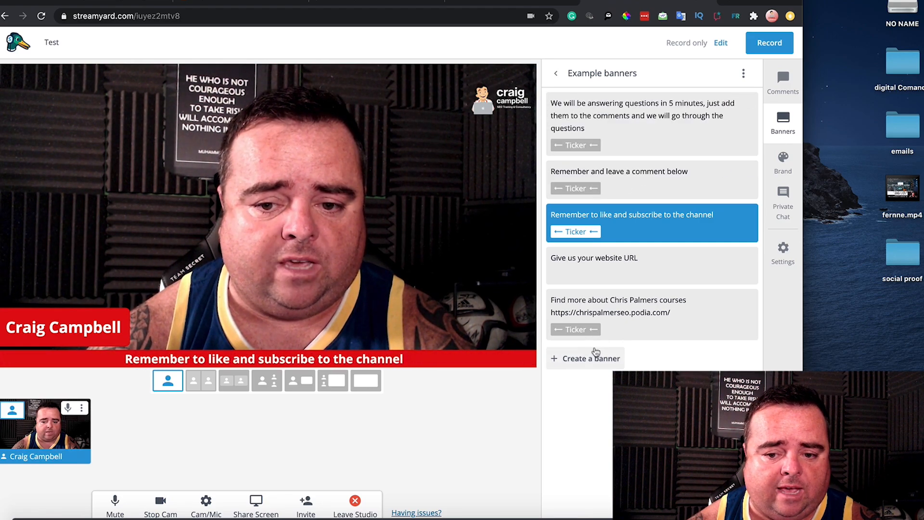
{"action": "left_click", "coordinate": [584, 358]}
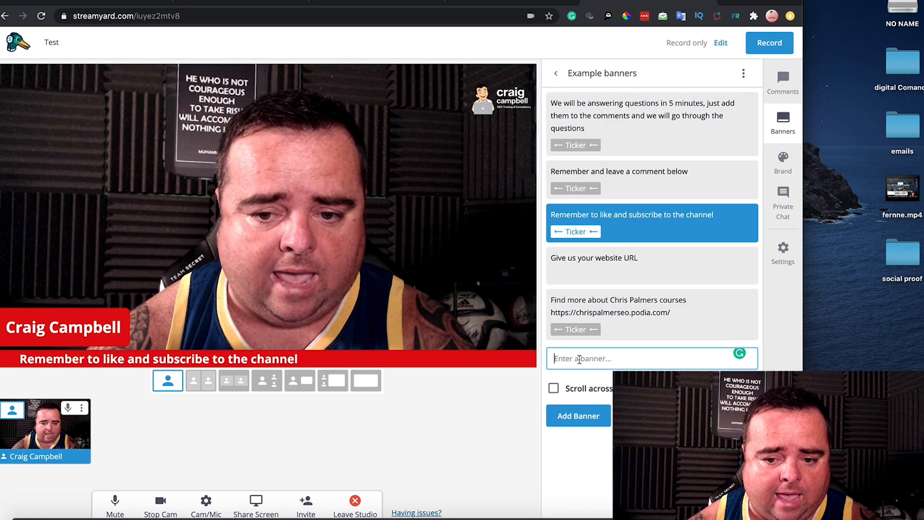
{"action": "type", "text": "te"}
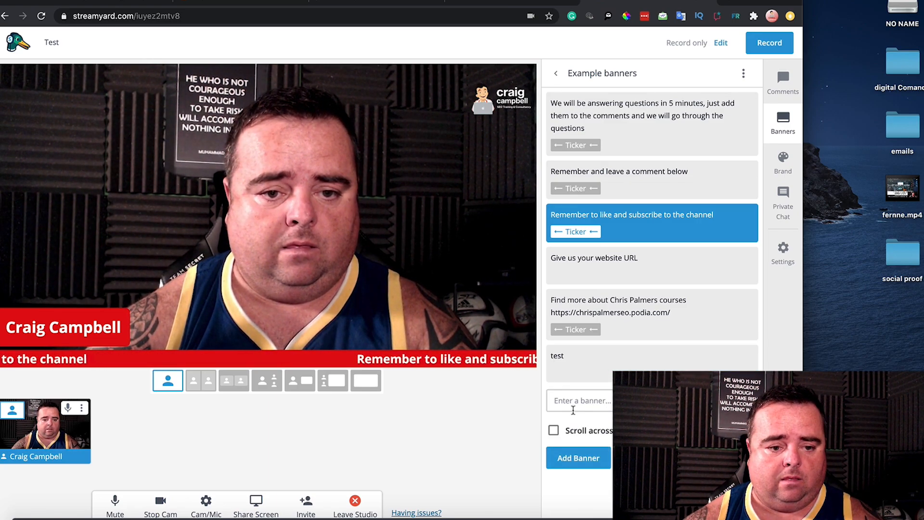
{"action": "mouse_move", "coordinate": [597, 363]}
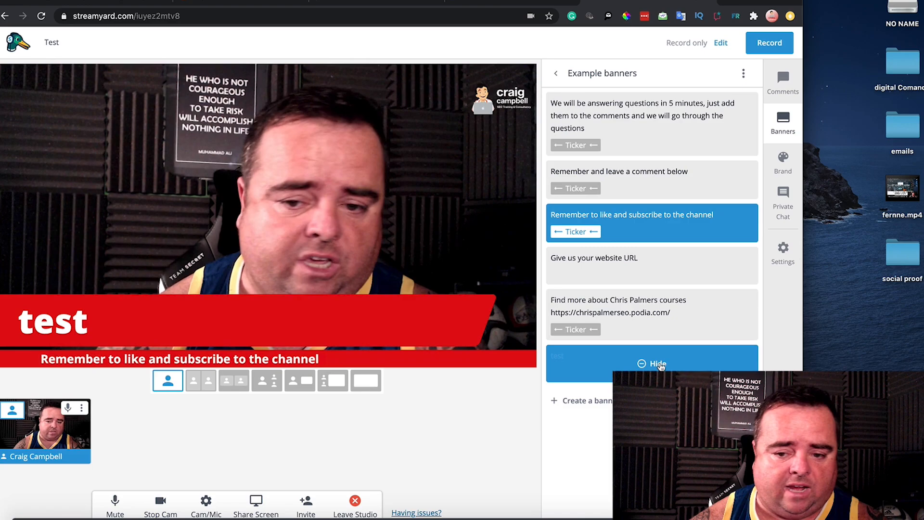
{"action": "left_click", "coordinate": [659, 364]}
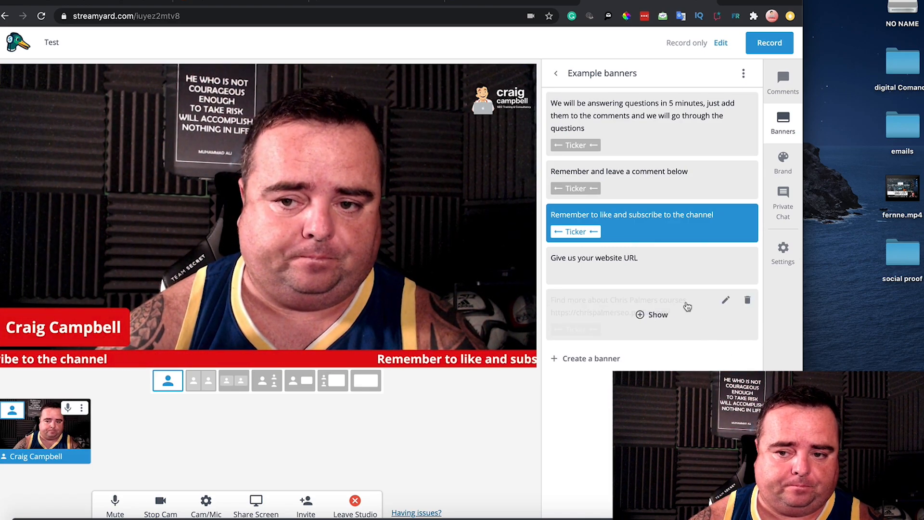
- Review the brand colour/logo options and private chat, then return to viewer comments
{"action": "left_click", "coordinate": [783, 159]}
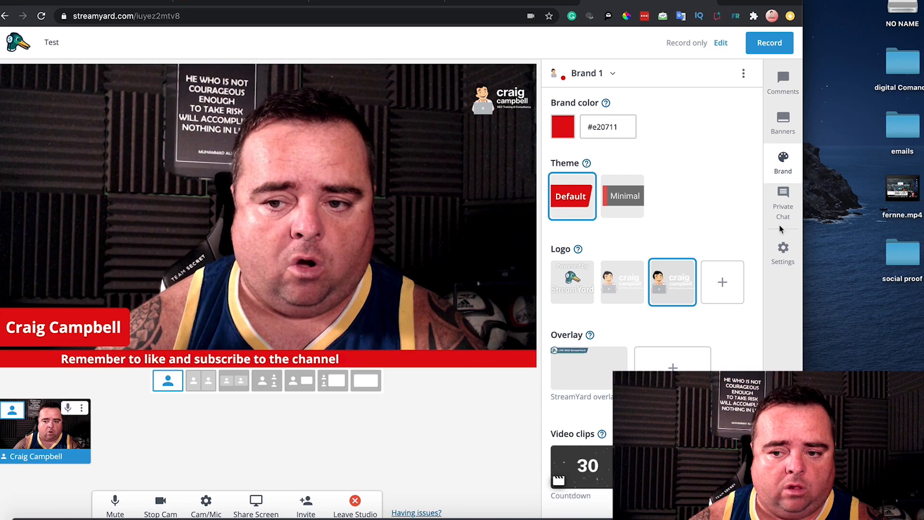
{"action": "left_click", "coordinate": [782, 203]}
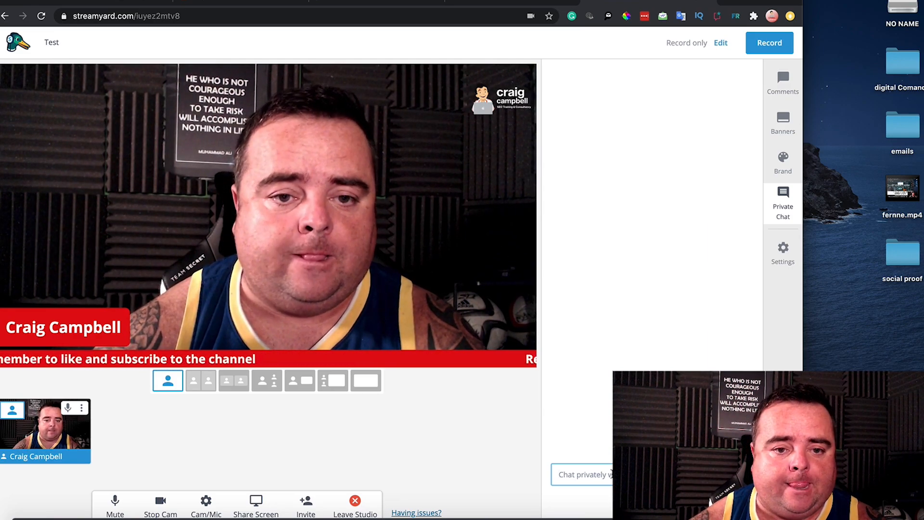
{"action": "left_click", "coordinate": [783, 82]}
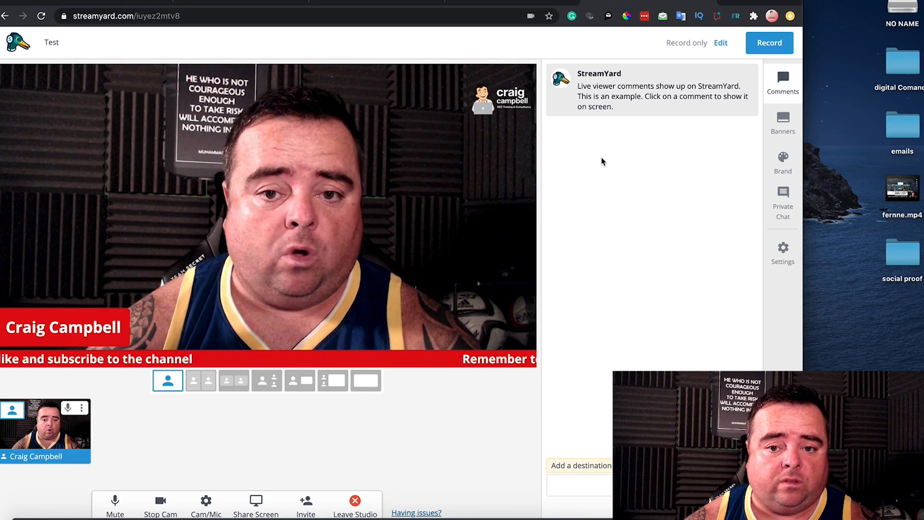
- Start recording the Test broadcast and confirm, so the studio goes live with a timer
{"action": "left_click", "coordinate": [769, 43]}
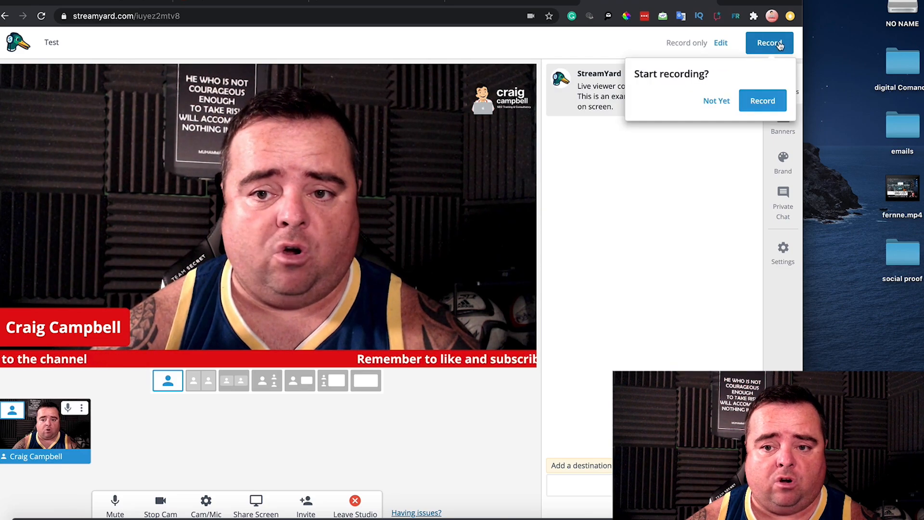
{"action": "left_click", "coordinate": [763, 100]}
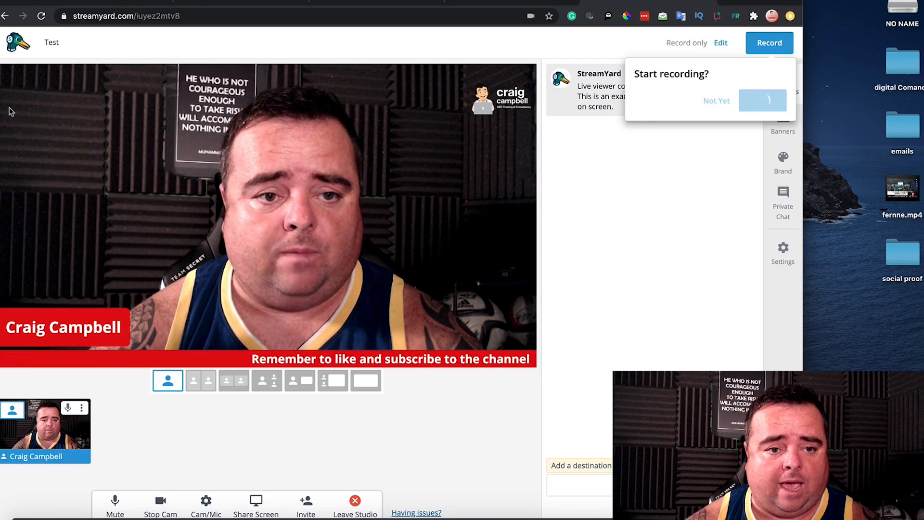
{"action": "left_click", "coordinate": [762, 99]}
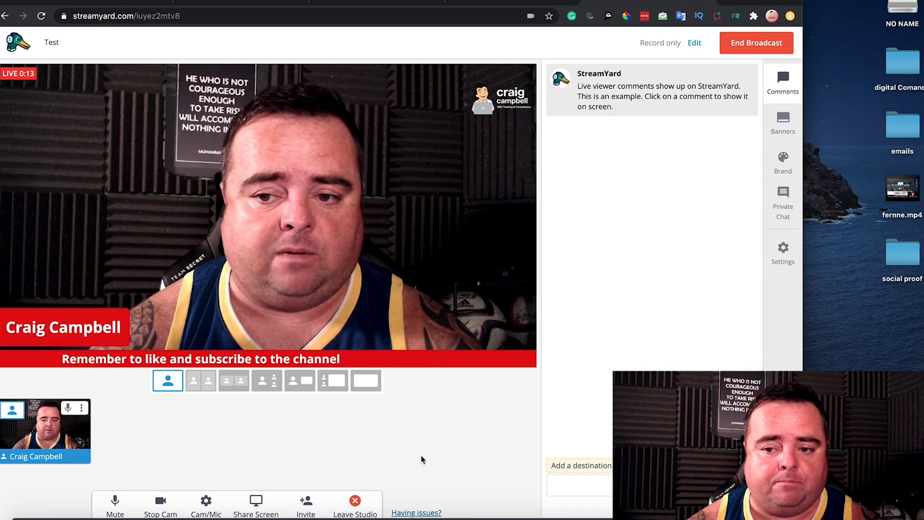
- Choose the RODE NT-USB mic in Audio settings and review Camera, Green Screen and Guests
{"action": "left_click", "coordinate": [782, 247]}
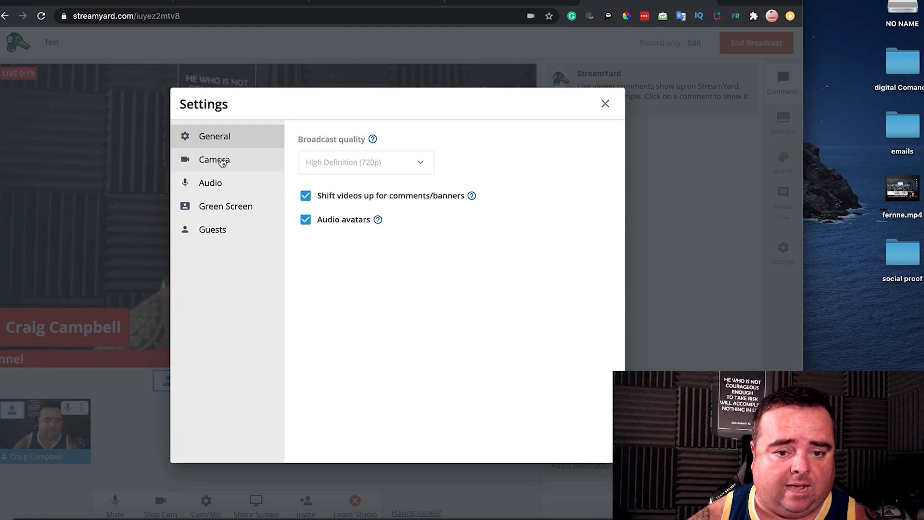
{"action": "left_click", "coordinate": [214, 159]}
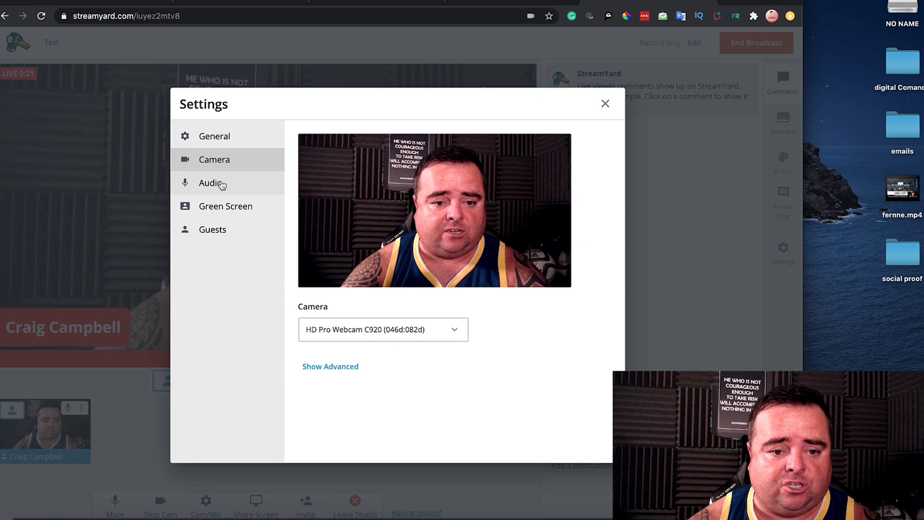
{"action": "left_click", "coordinate": [209, 183]}
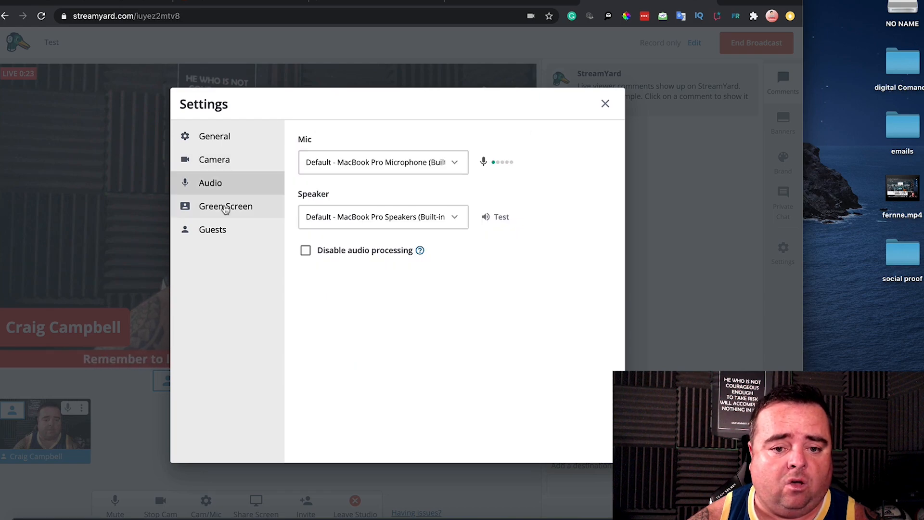
{"action": "left_click", "coordinate": [382, 161]}
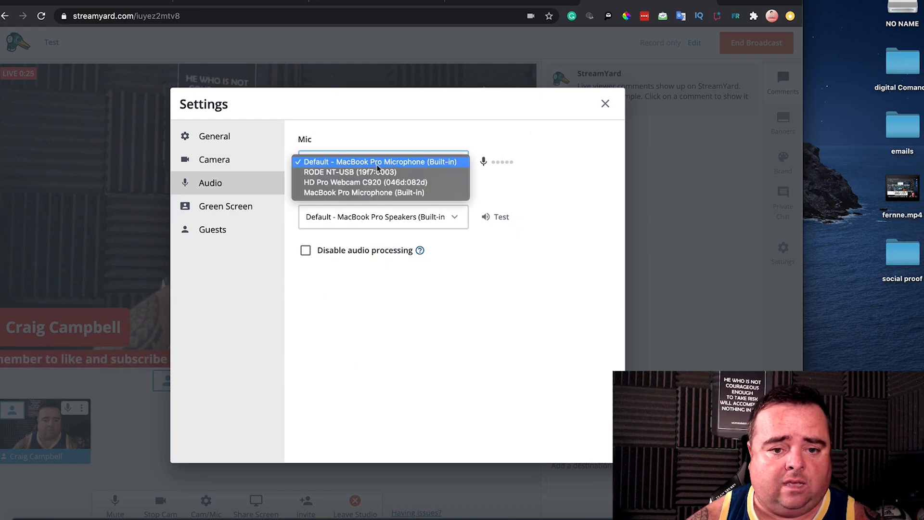
{"action": "left_click", "coordinate": [349, 171]}
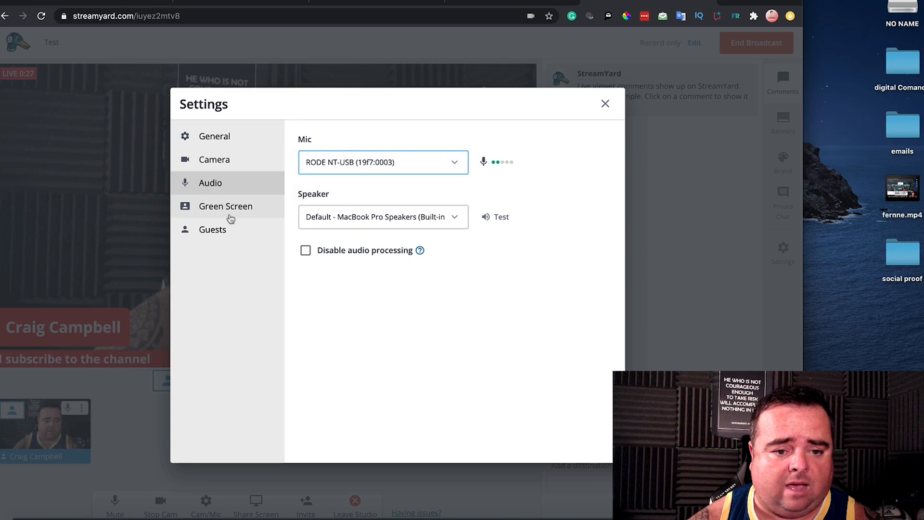
{"action": "left_click", "coordinate": [225, 206]}
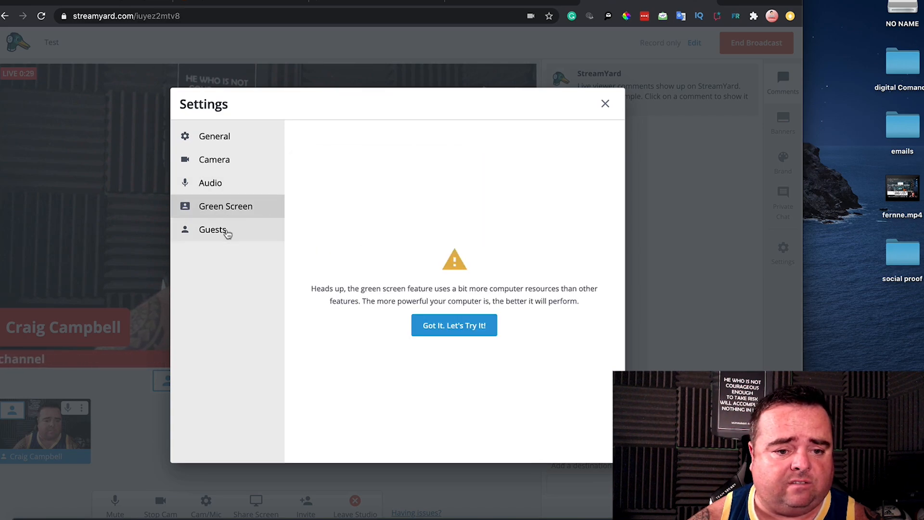
{"action": "left_click", "coordinate": [212, 229]}
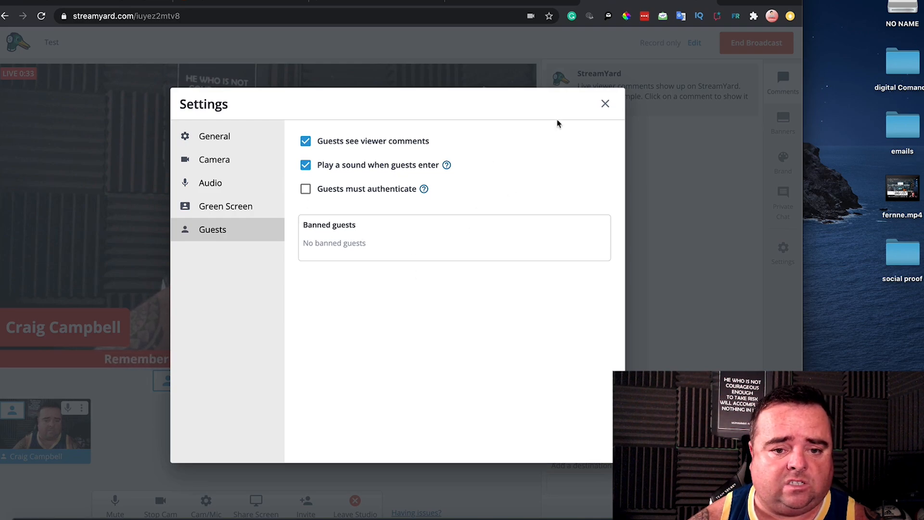
{"action": "left_click", "coordinate": [604, 104]}
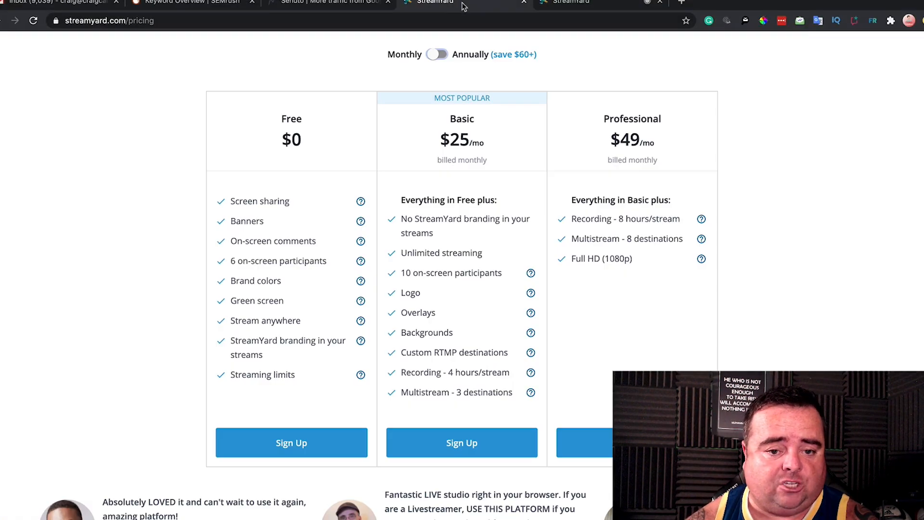
- Scroll through the monthly plan comparison on the StreamYard pricing page
{"action": "scroll", "scroll_direction": "down", "scroll_amount": 3}
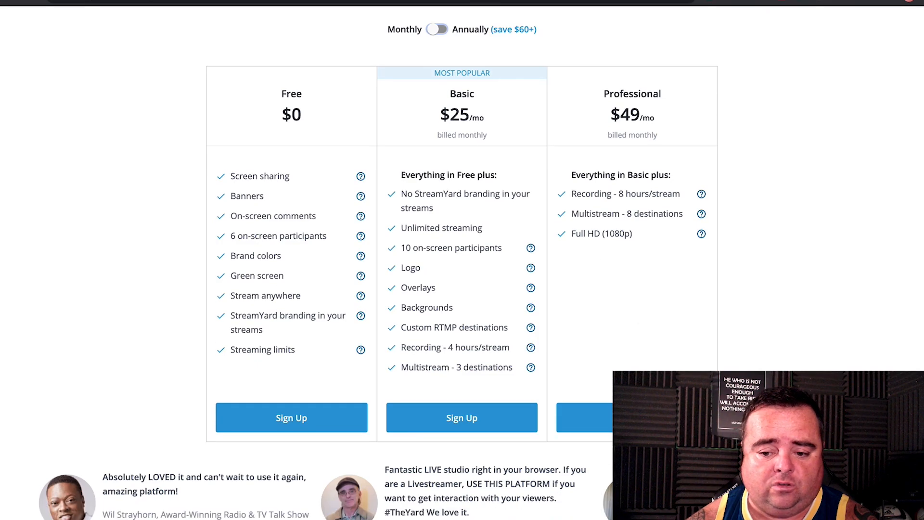
{"action": "scroll", "scroll_direction": "down", "scroll_amount": 3}
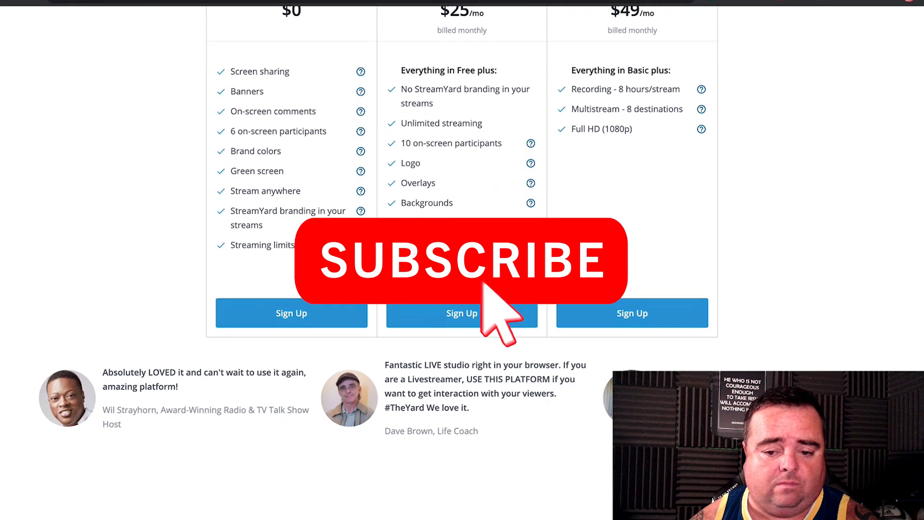